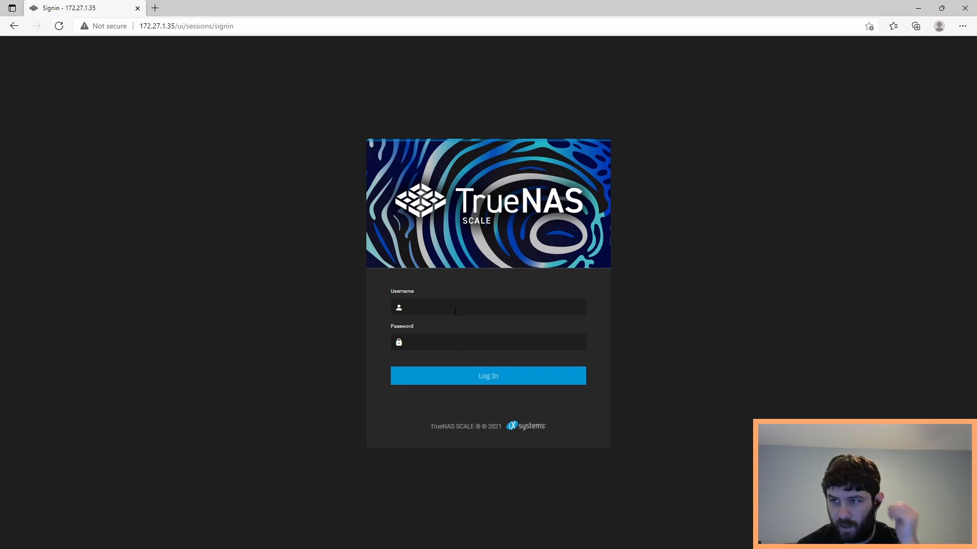
- Sign in to TrueNAS SCALE and dismiss the welcome dialog to reach the dashboard
{"action": "left_click", "coordinate": [488, 376]}
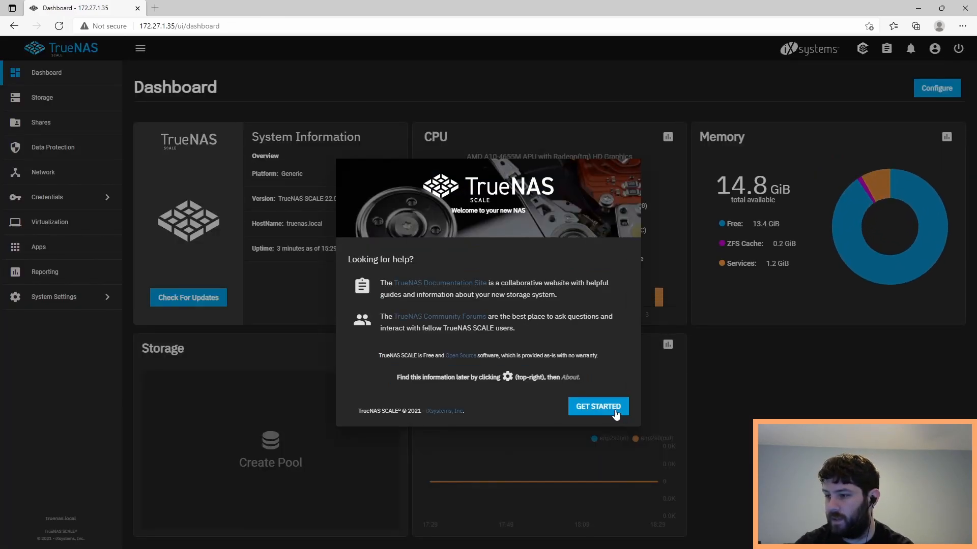
{"action": "left_click", "coordinate": [597, 406]}
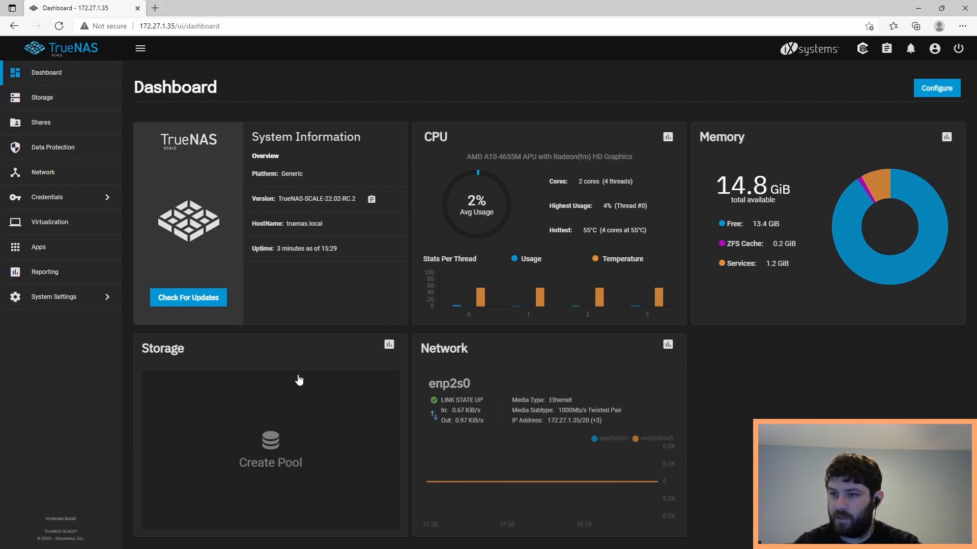
- Import the existing 'data' pool from the Storage page so it lists ONLINE
{"action": "left_click", "coordinate": [42, 97]}
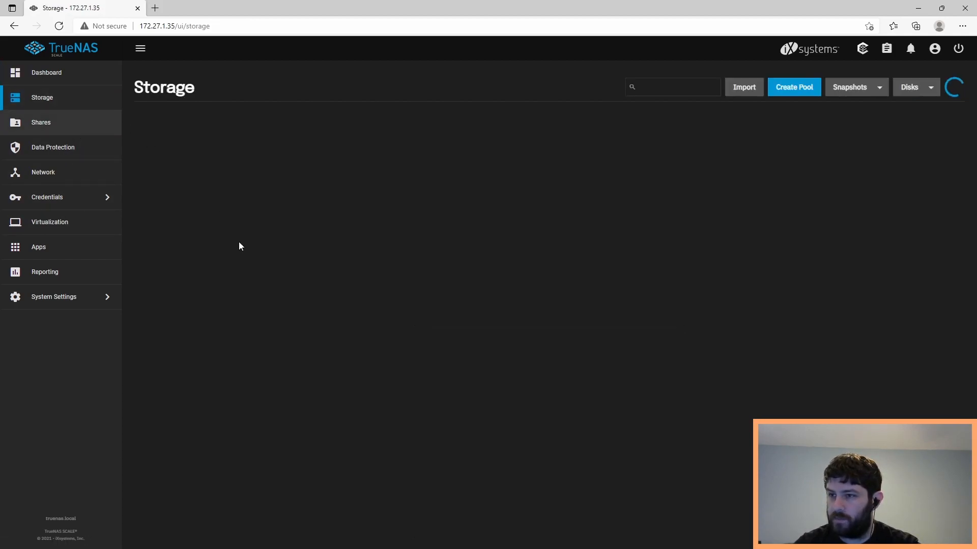
{"action": "left_click", "coordinate": [742, 87]}
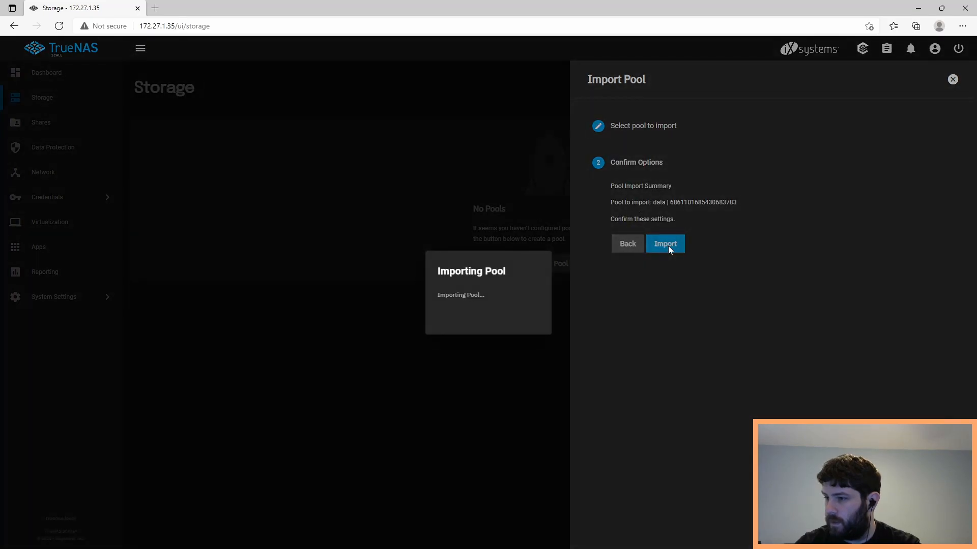
{"action": "mouse_move", "coordinate": [498, 406]}
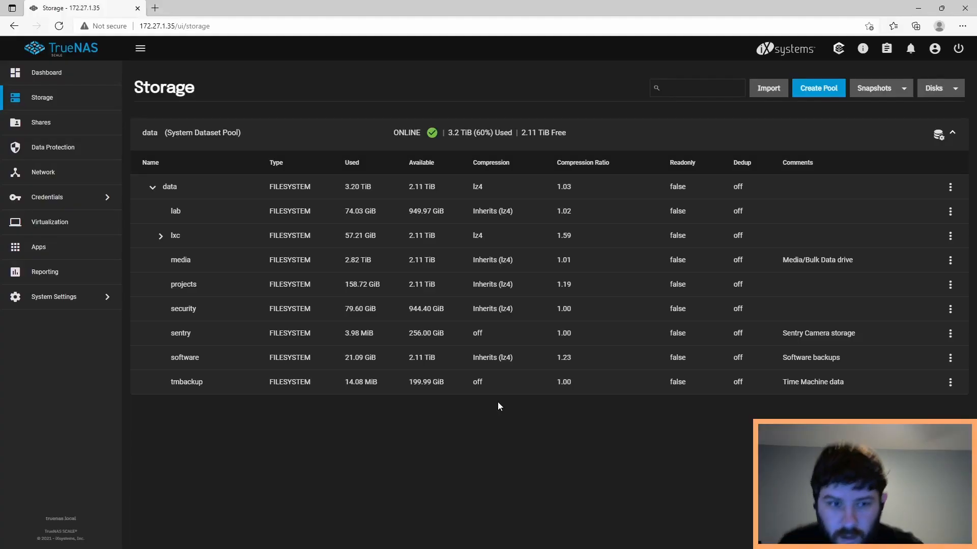
{"action": "mouse_move", "coordinate": [462, 269]}
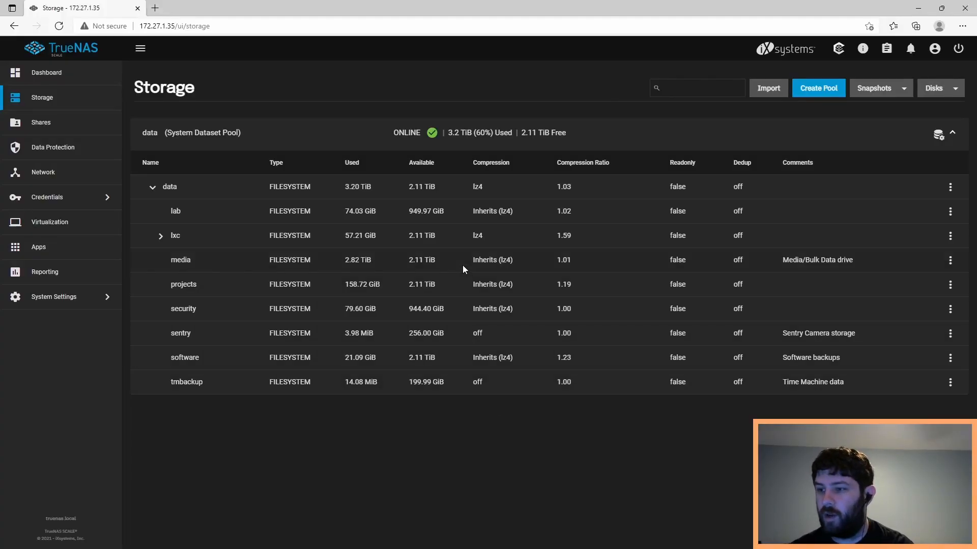
{"action": "mouse_move", "coordinate": [919, 267]}
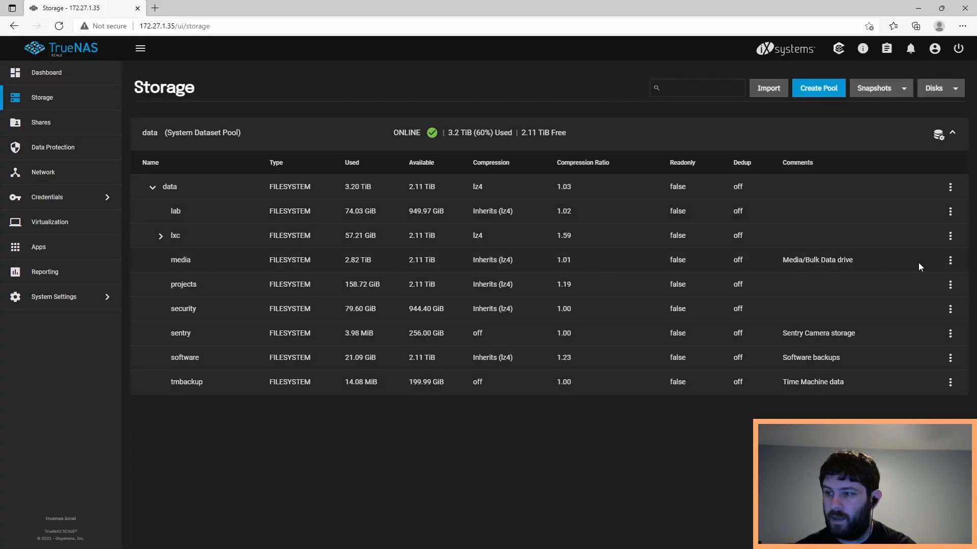
{"action": "mouse_move", "coordinate": [771, 381]}
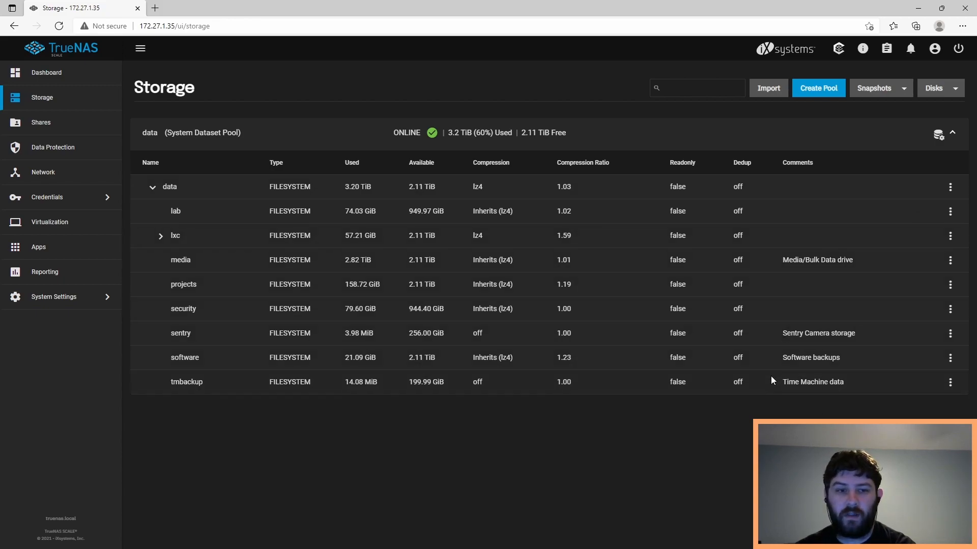
{"action": "mouse_move", "coordinate": [701, 369]}
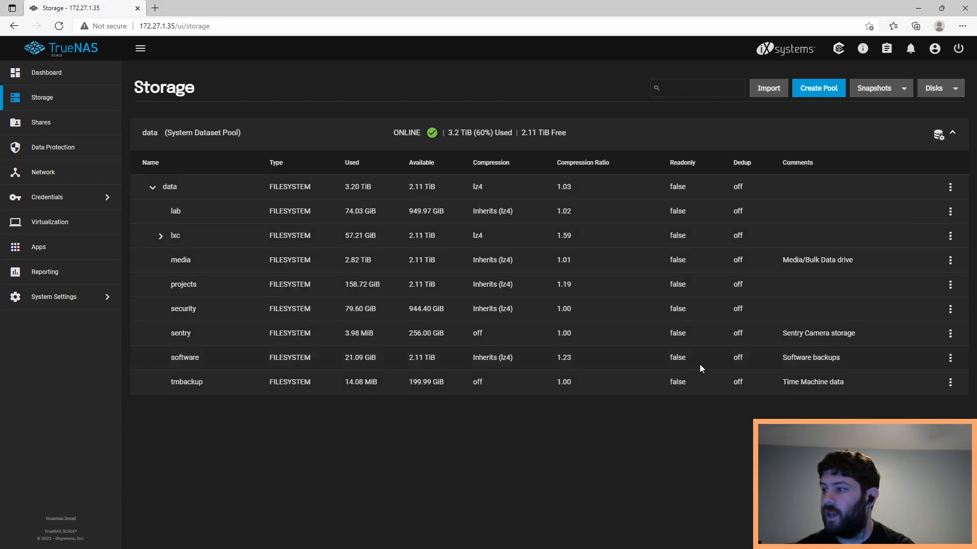
- Start a new pool named 'unsafe' with disk sdc as its data vdev
{"action": "left_click", "coordinate": [818, 87]}
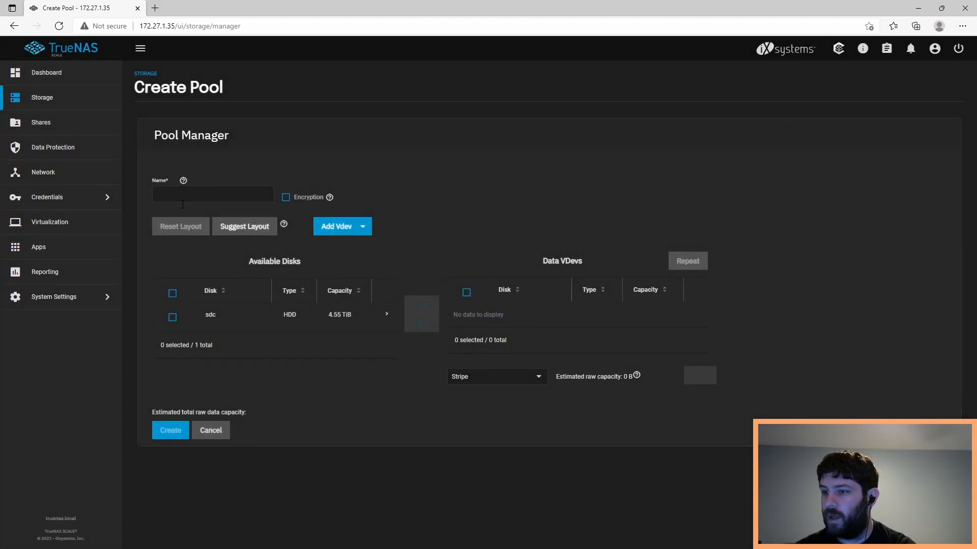
{"action": "left_click", "coordinate": [212, 193]}
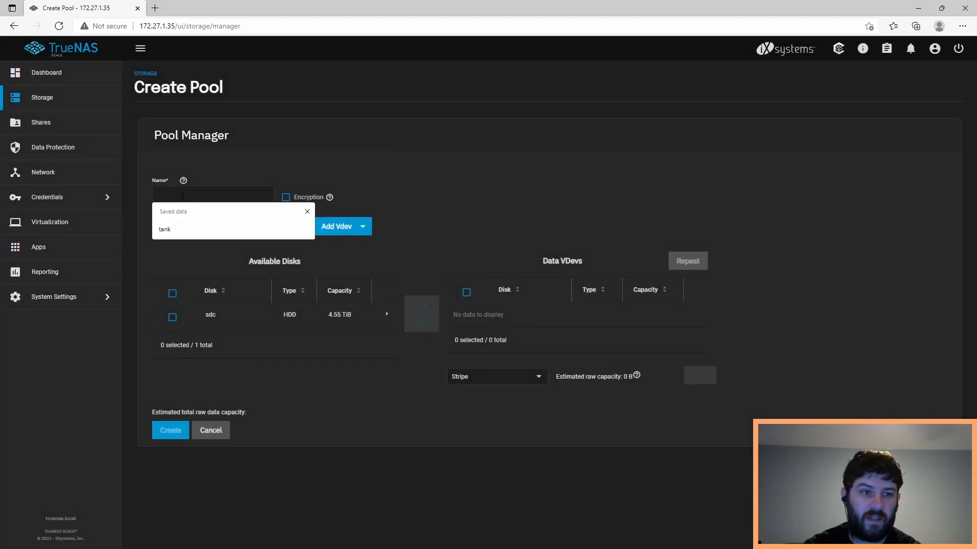
{"action": "type", "text": "unsafe"}
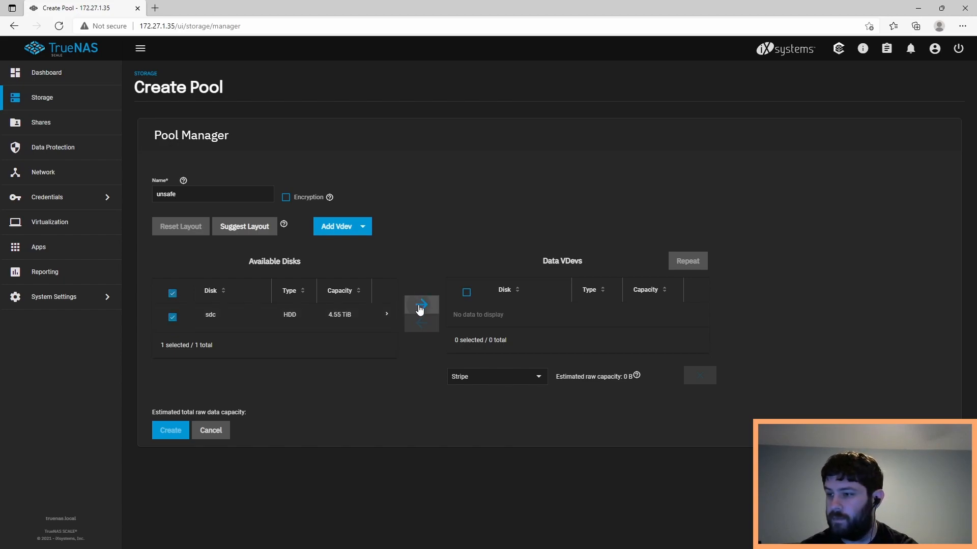
{"action": "left_click", "coordinate": [420, 313]}
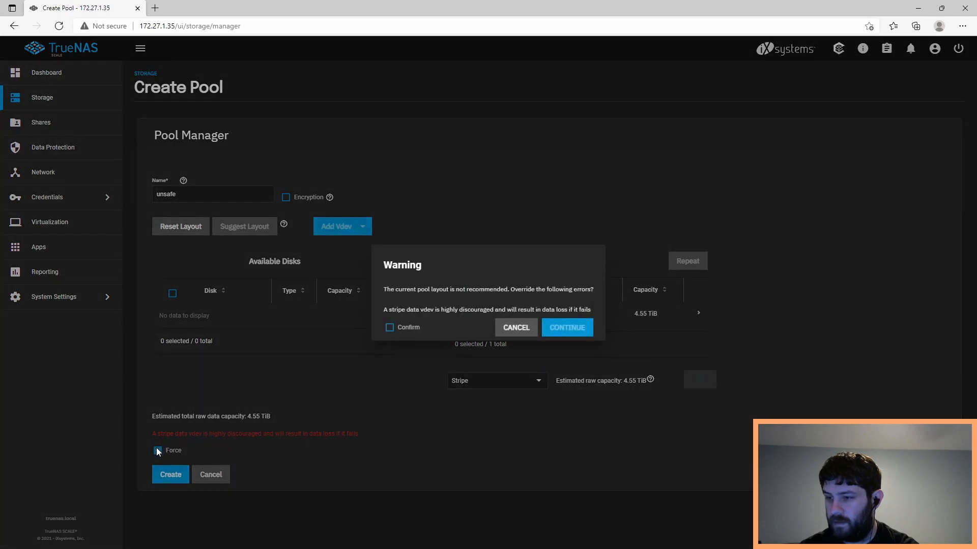
- Force the not-recommended single-disk stripe layout and submit the 'unsafe' pool for creation
{"action": "left_click", "coordinate": [389, 326]}
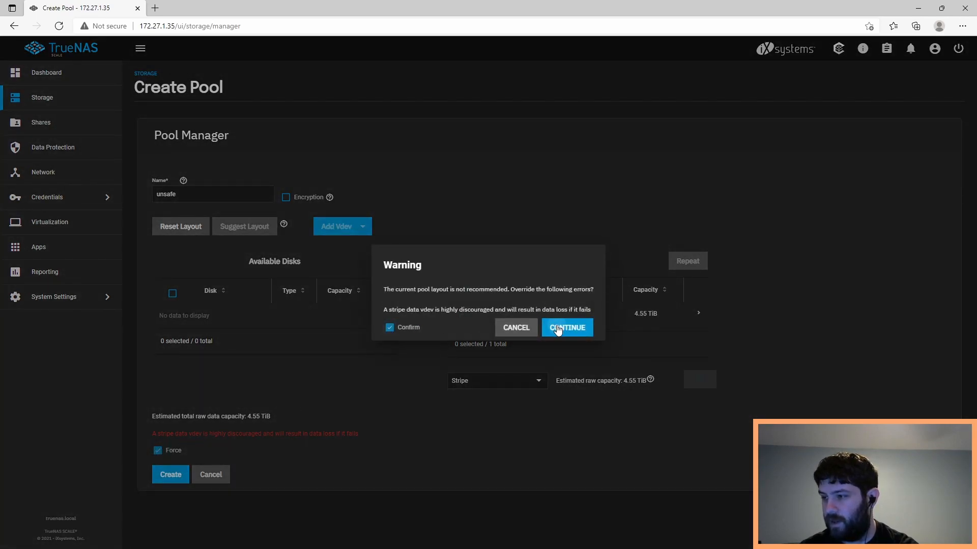
{"action": "left_click", "coordinate": [567, 328]}
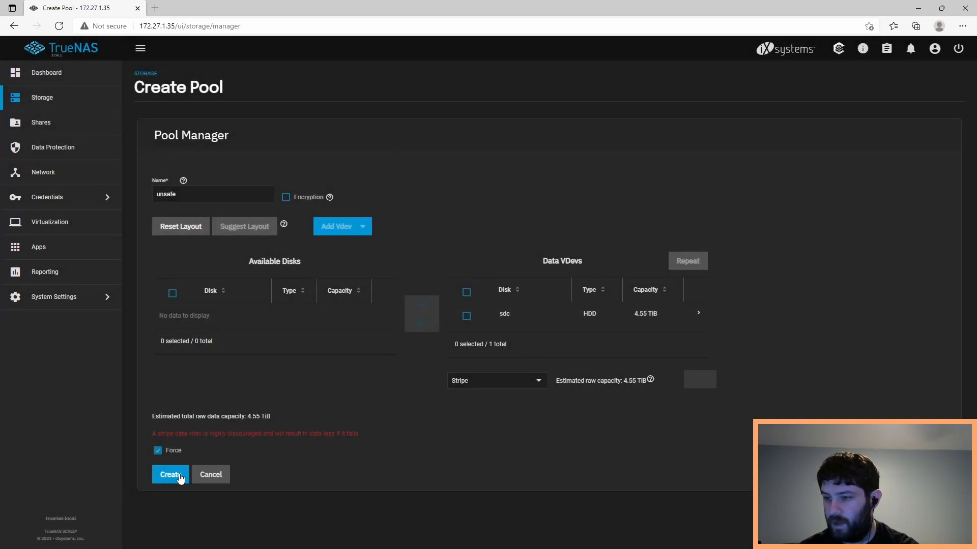
{"action": "left_click", "coordinate": [170, 474]}
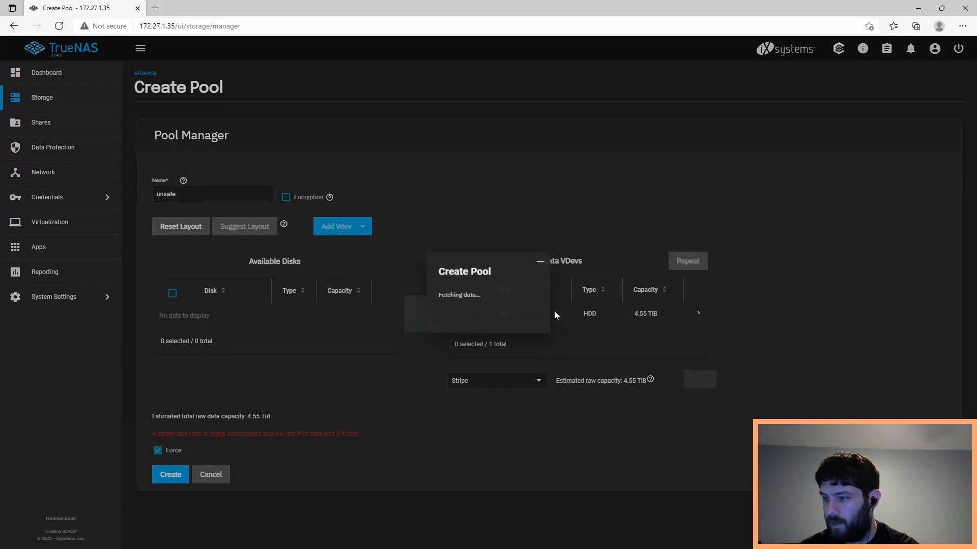
- Confirm creation so 'unsafe' shows ONLINE beside 'data', then move to Network settings
{"action": "left_click", "coordinate": [170, 474]}
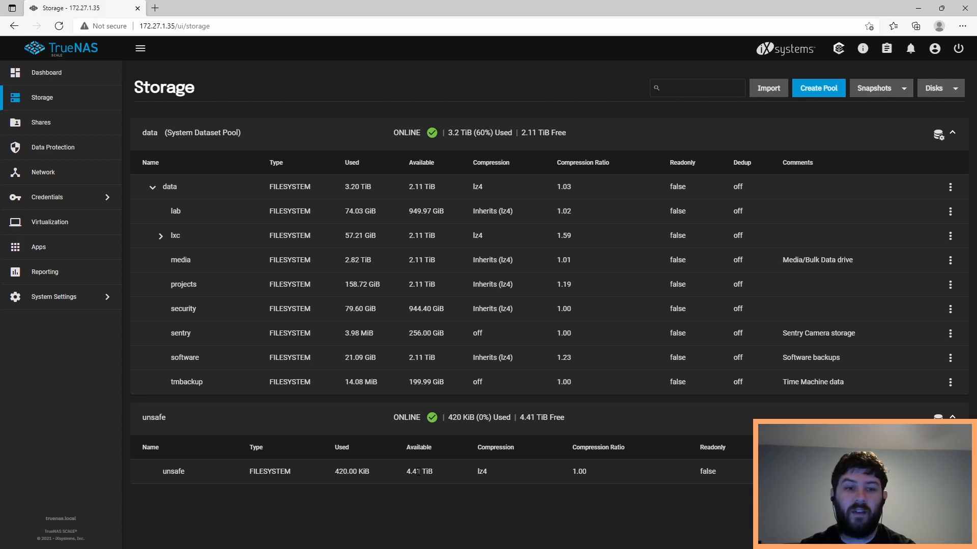
{"action": "mouse_move", "coordinate": [422, 170]}
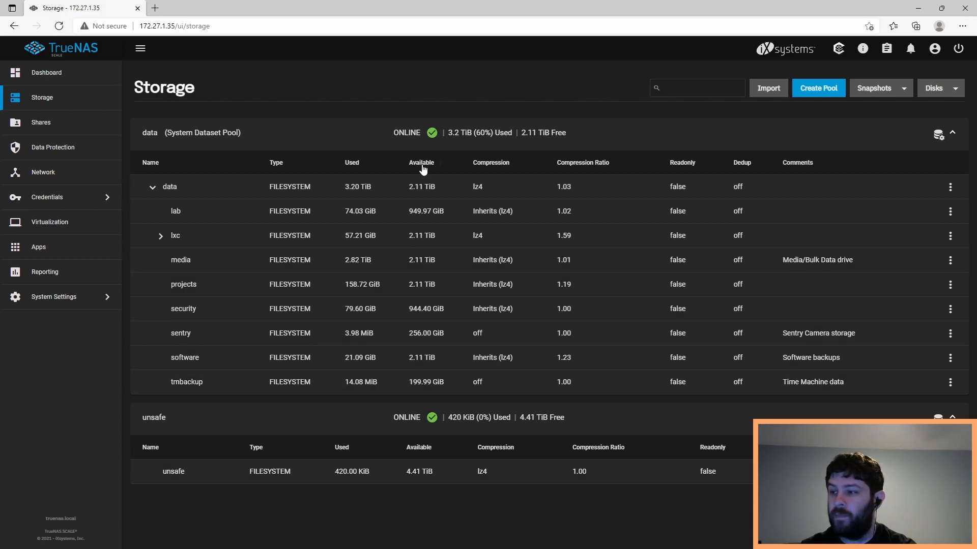
{"action": "mouse_move", "coordinate": [411, 416]}
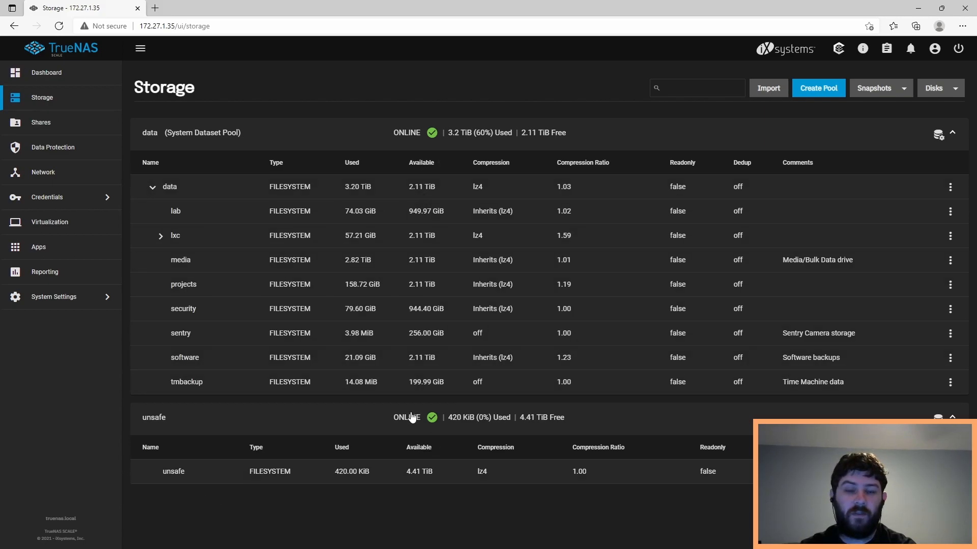
{"action": "mouse_move", "coordinate": [315, 320]}
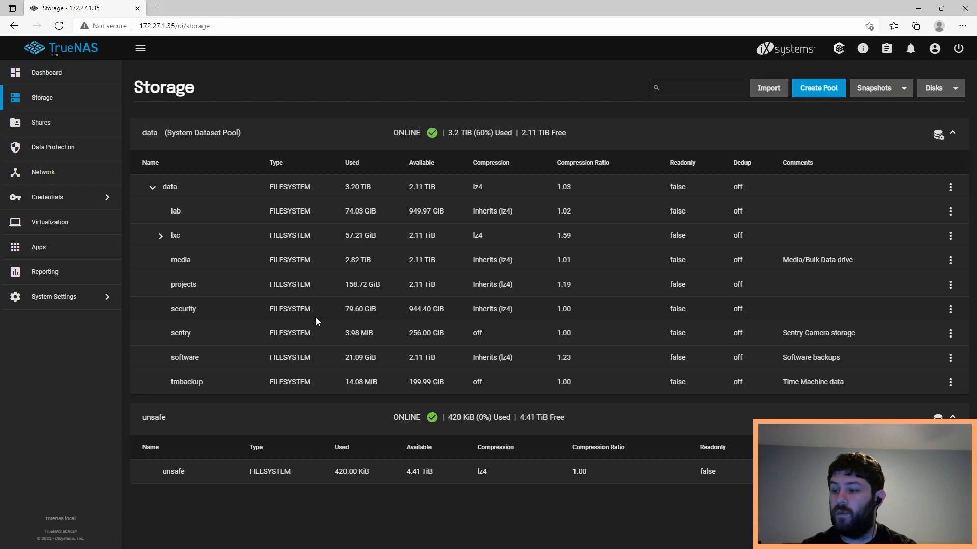
{"action": "left_click", "coordinate": [43, 172]}
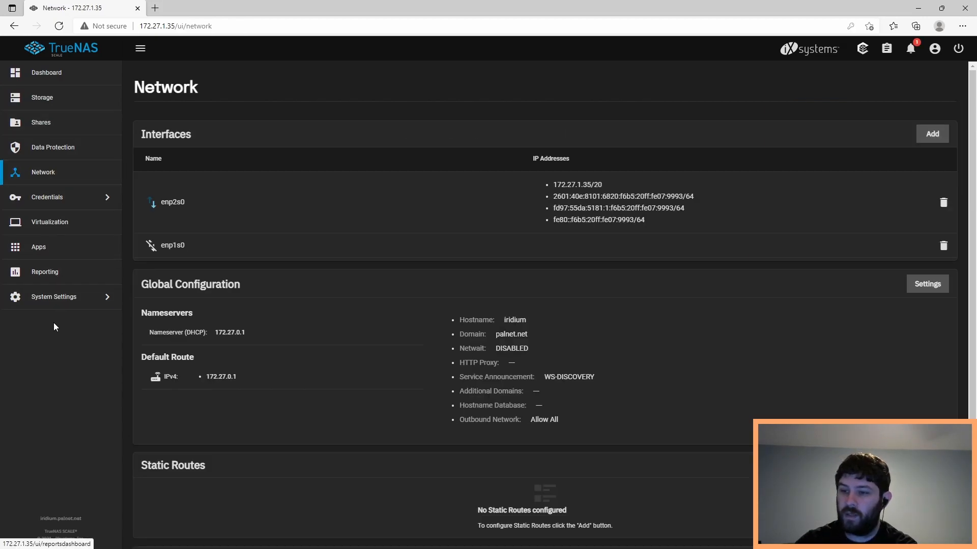
{"action": "mouse_move", "coordinate": [54, 296]}
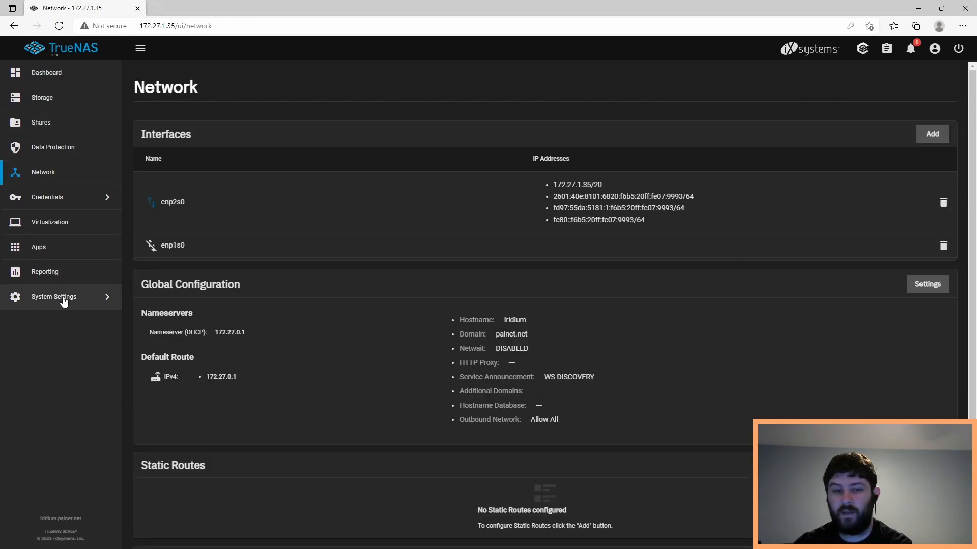